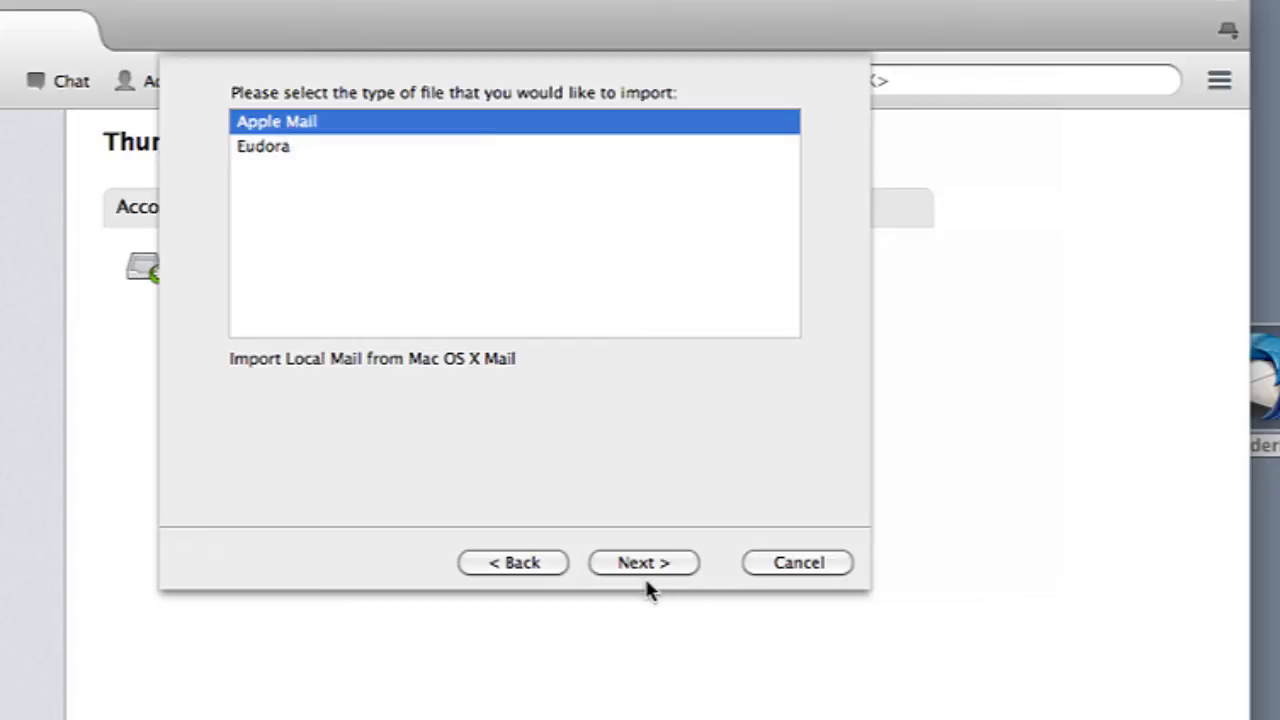
pyautogui.moveTo(644, 562)
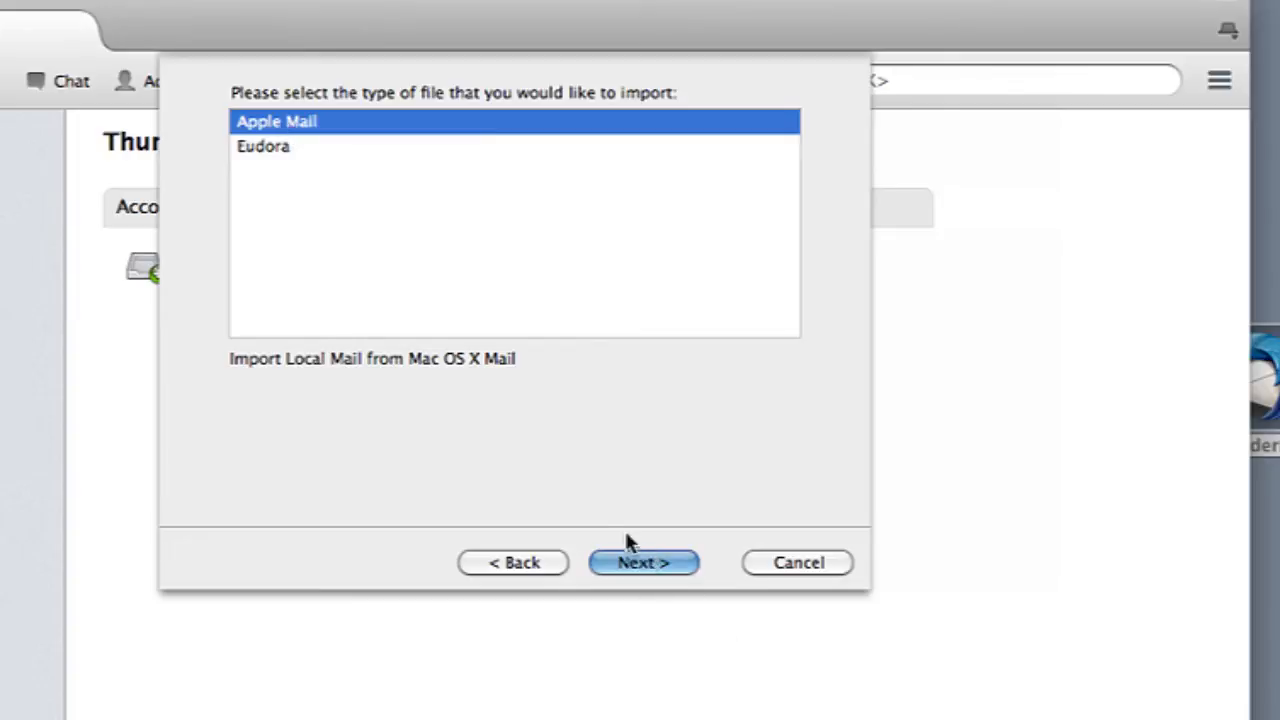
# Cancel the Import wizard, returning to the Accounts page
pyautogui.click(644, 562)
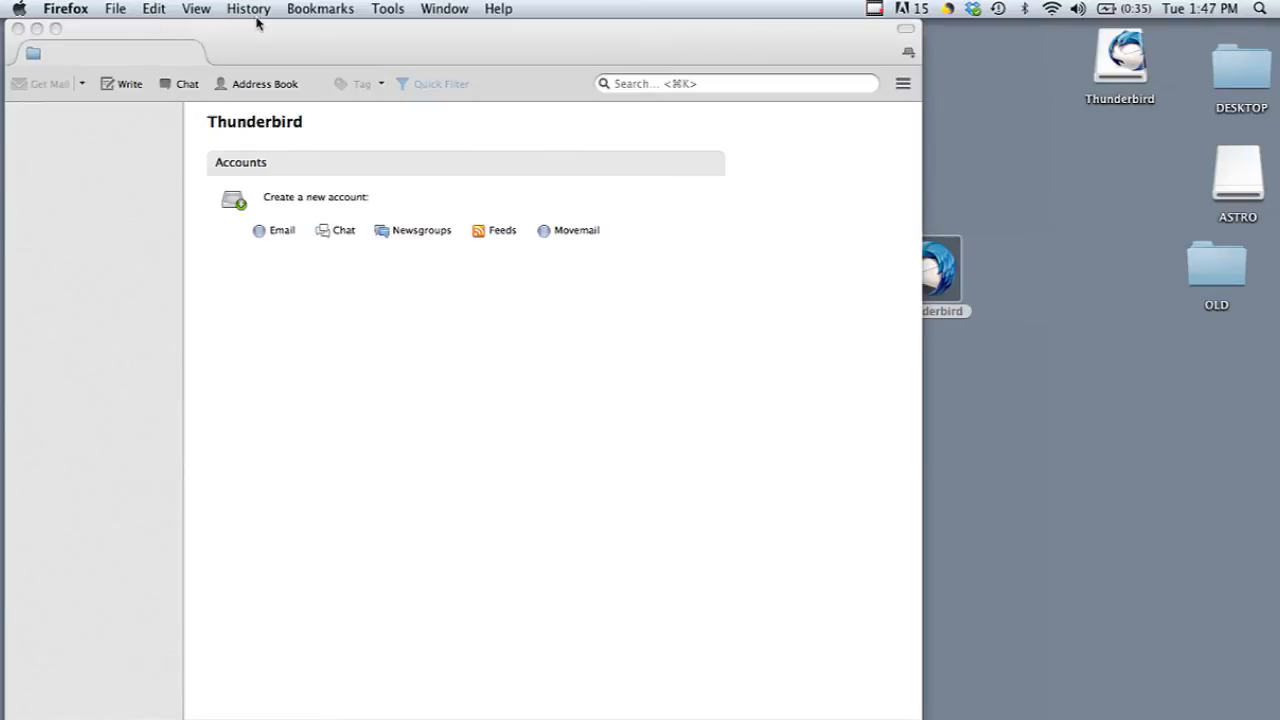
pyautogui.moveTo(264, 42)
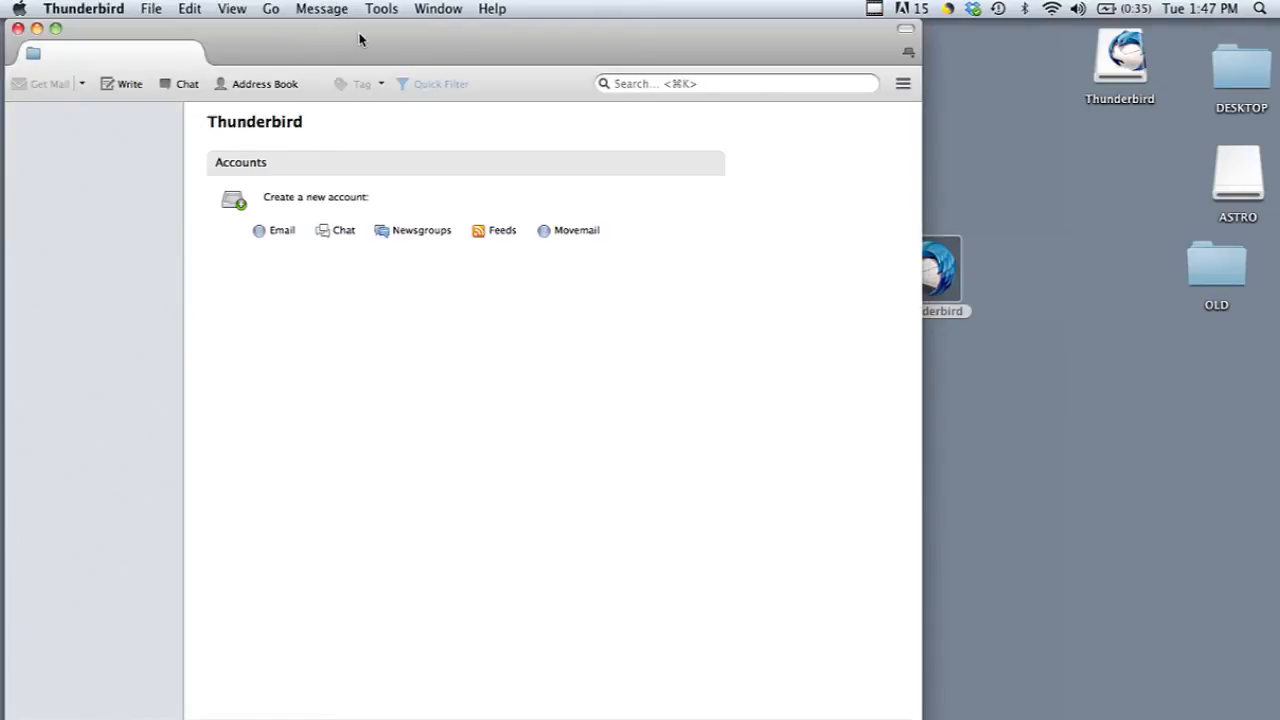
# Start a Mail import from Apple Mail via Tools > Import, beginning mailbox conversion
pyautogui.click(380, 8)
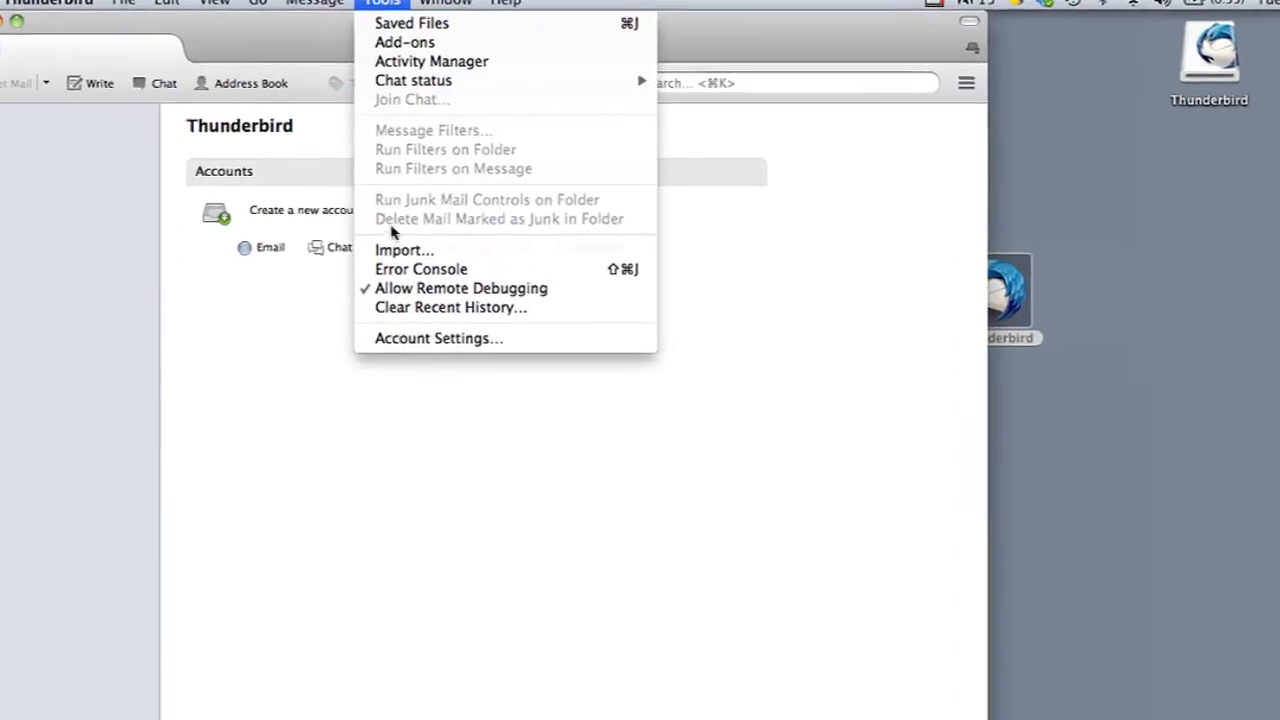
pyautogui.click(404, 250)
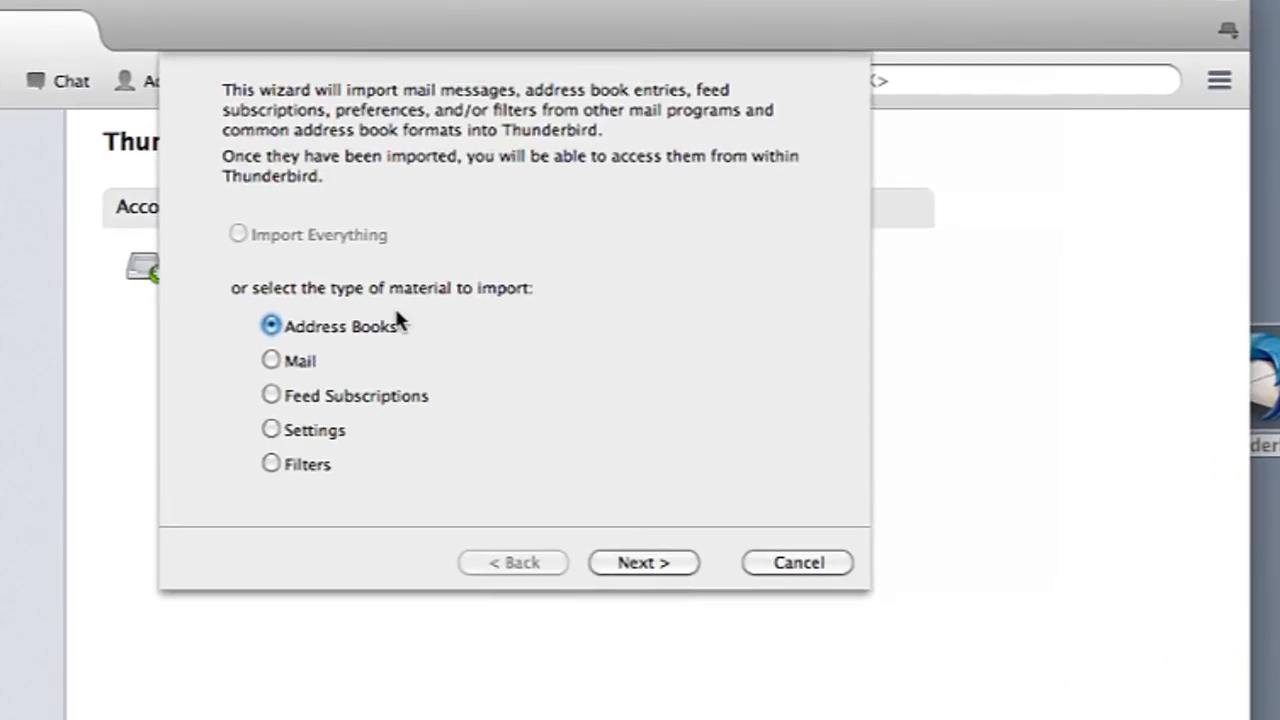
pyautogui.moveTo(304, 350)
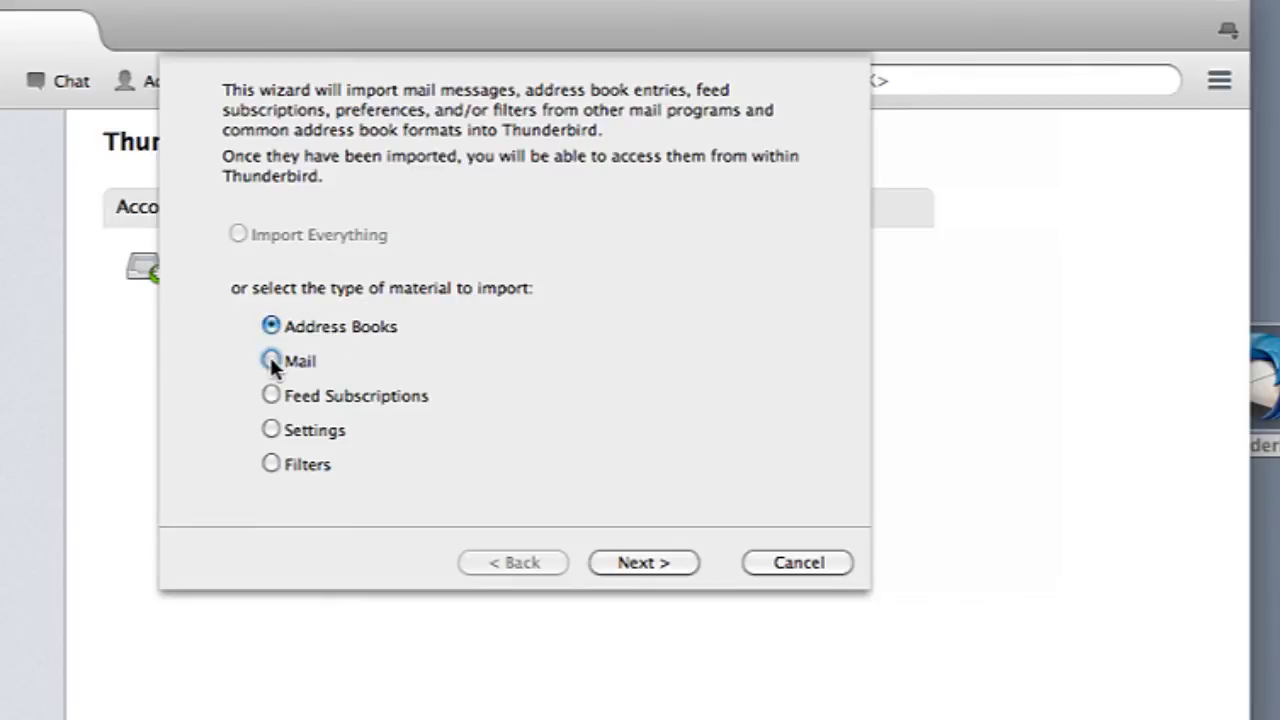
pyautogui.click(644, 562)
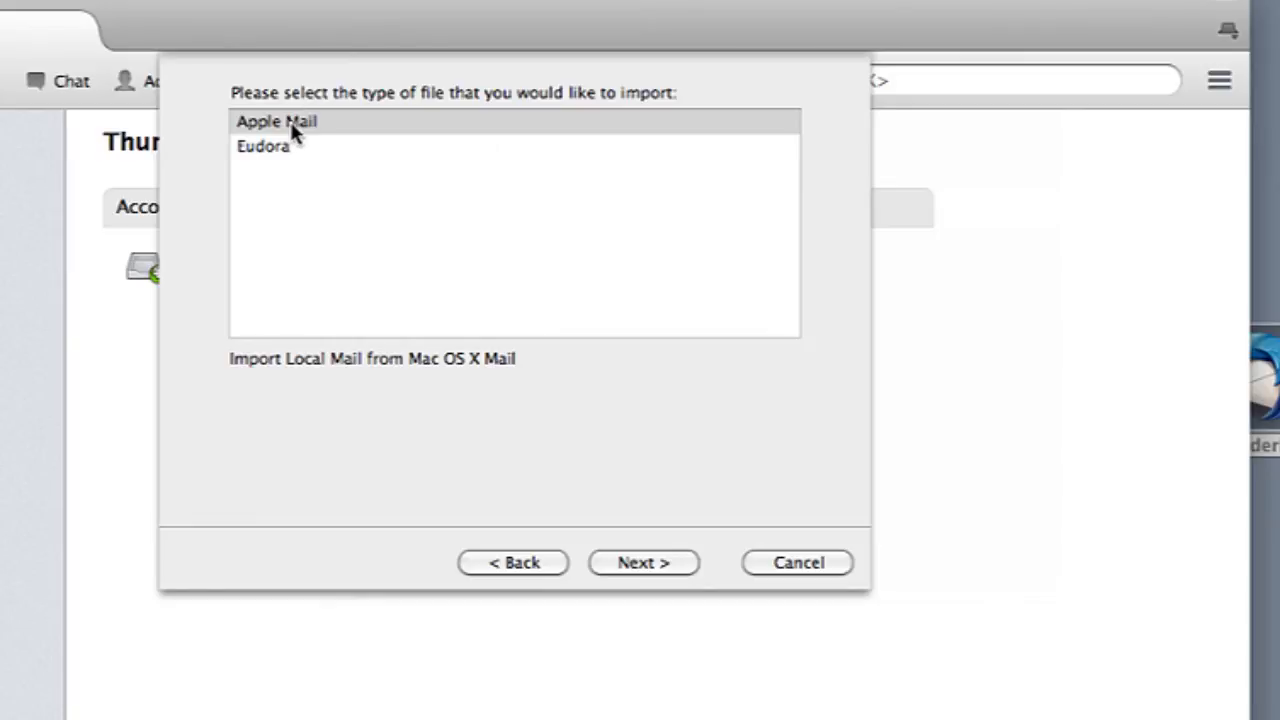
pyautogui.click(276, 122)
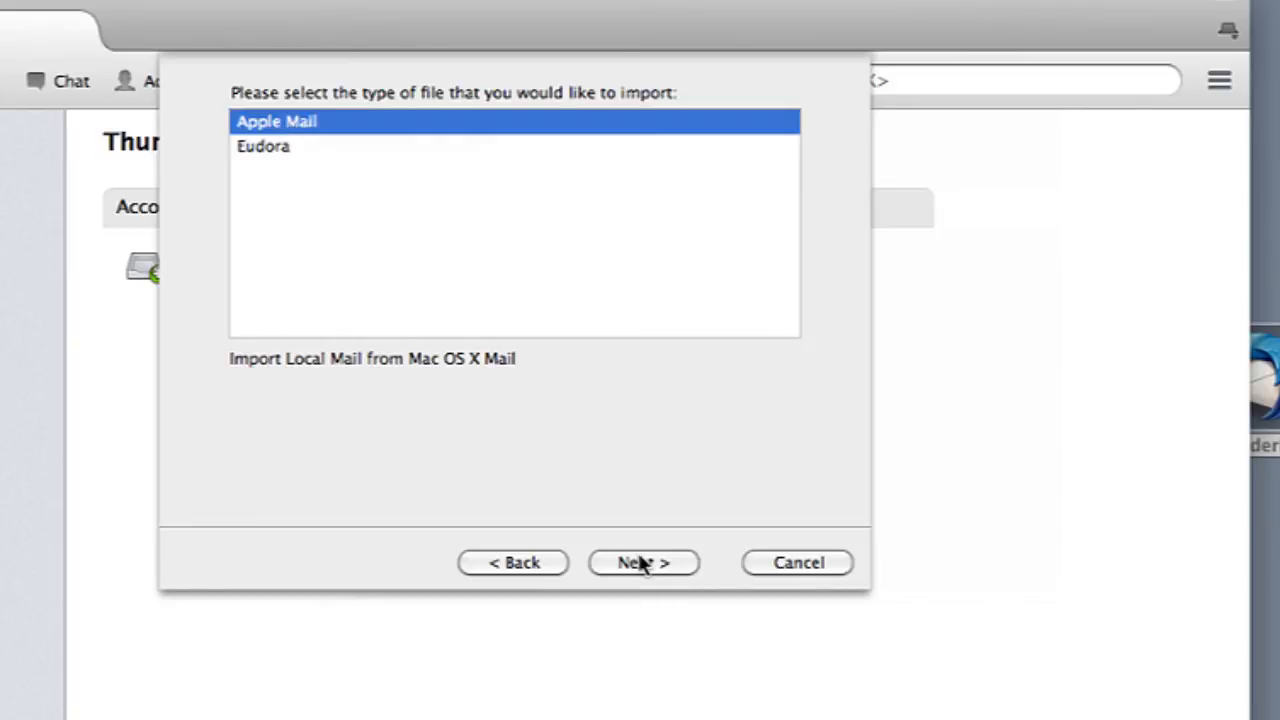
pyautogui.click(642, 562)
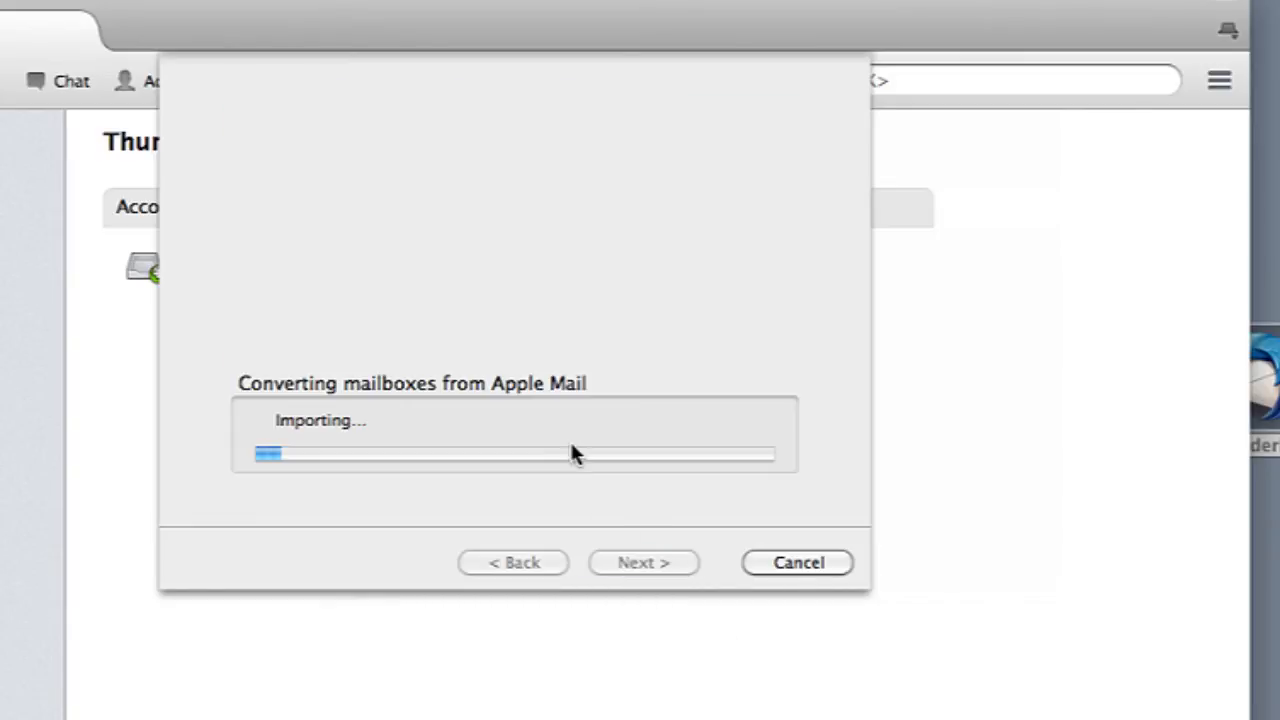